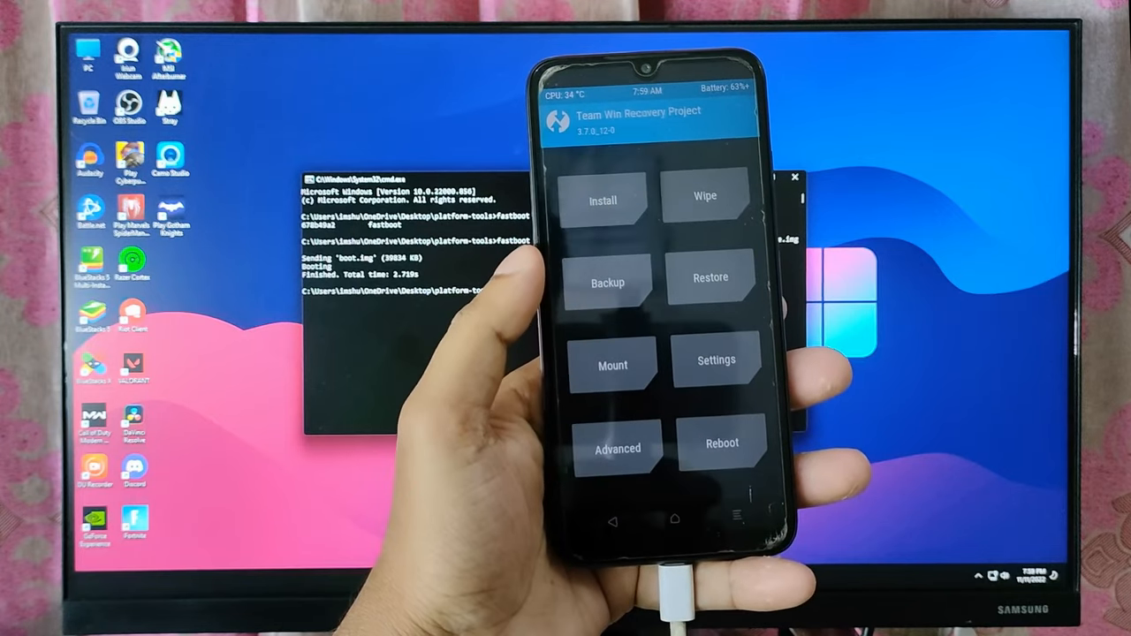
Browse the Install file list in TWRP, then return and enter the Advanced menu.
click(602, 202)
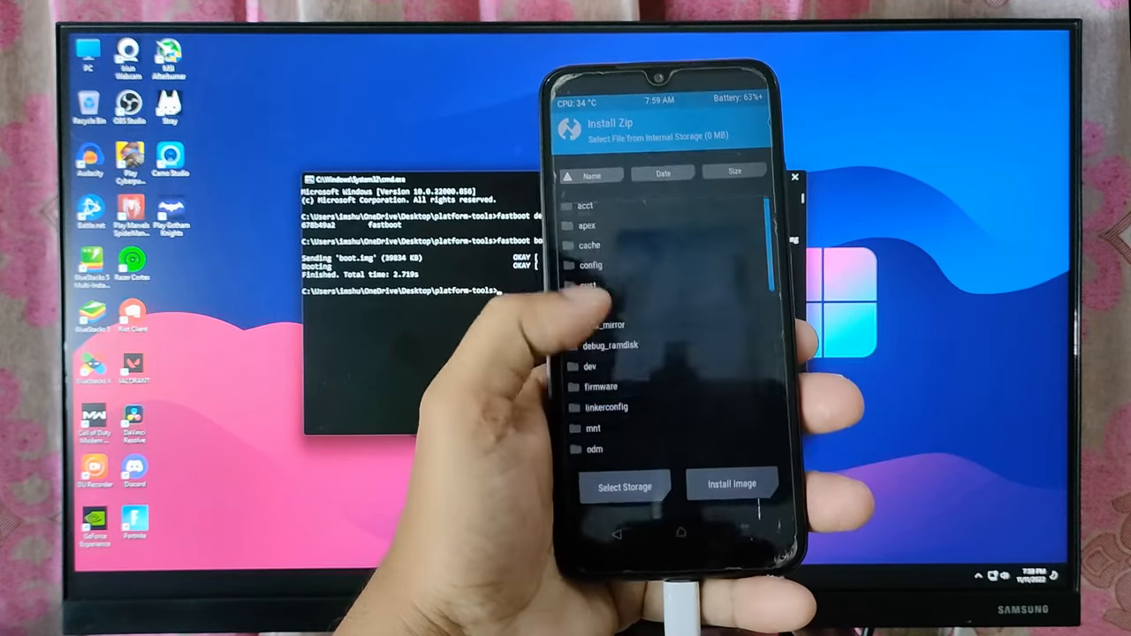
scroll(down, 3)
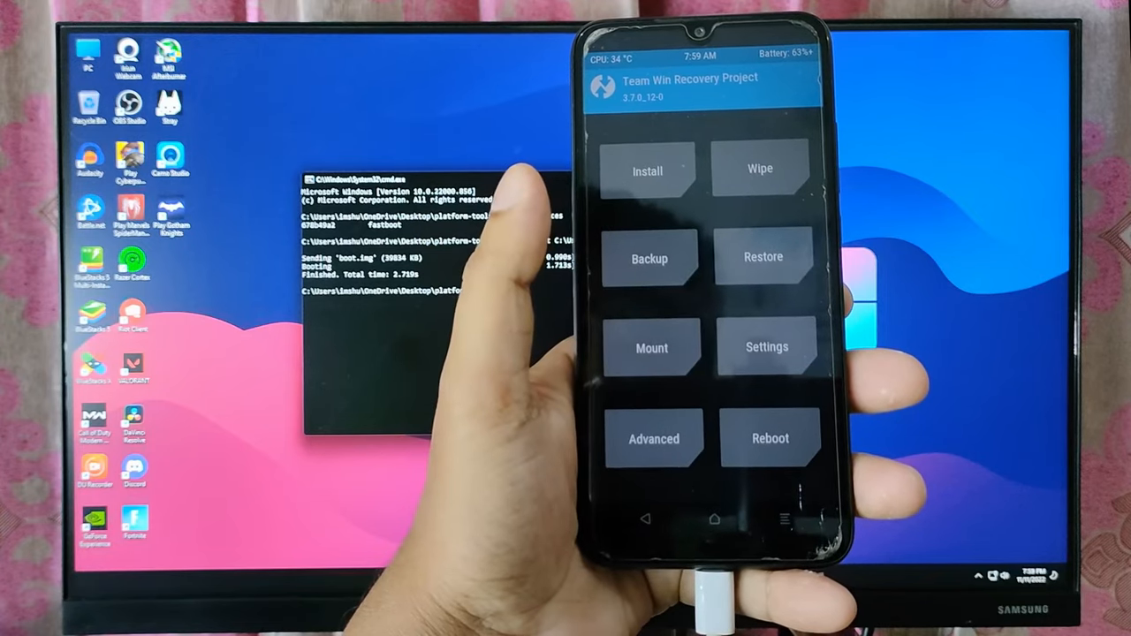
click(654, 438)
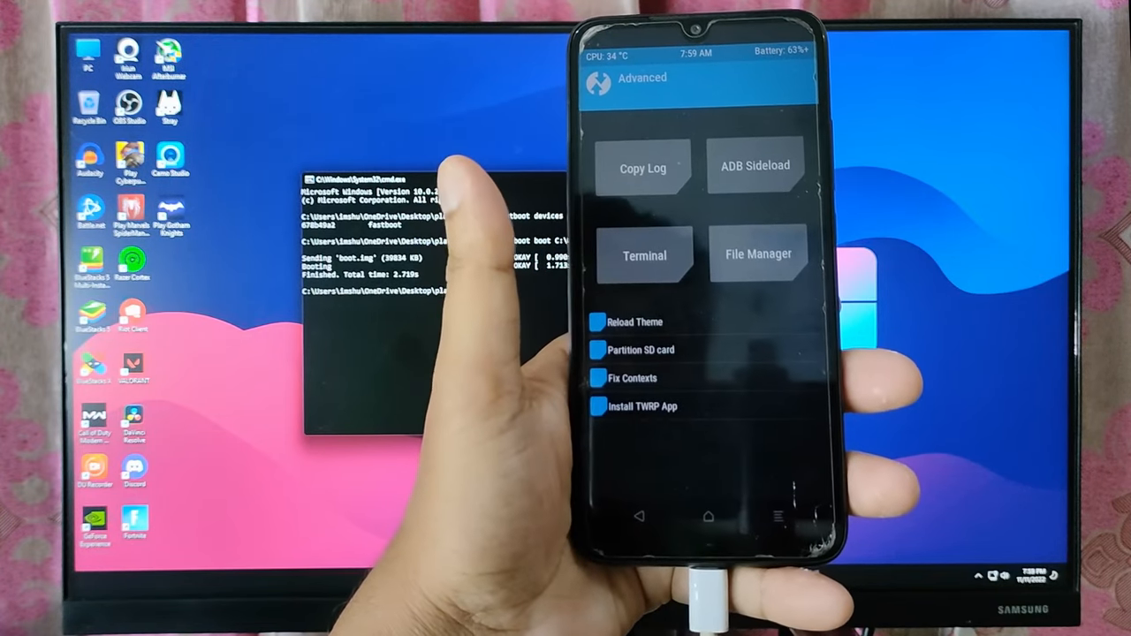
click(642, 350)
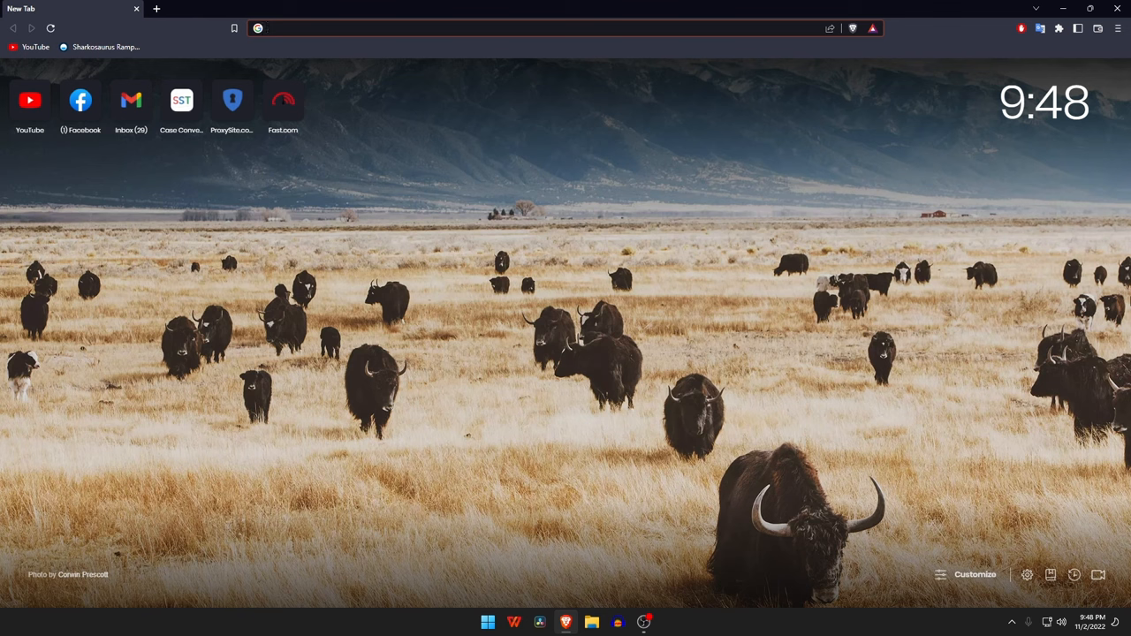
Run a Google search for 'twrp recovery for Redmi 7' from a new tab.
text(twrp recovery for)
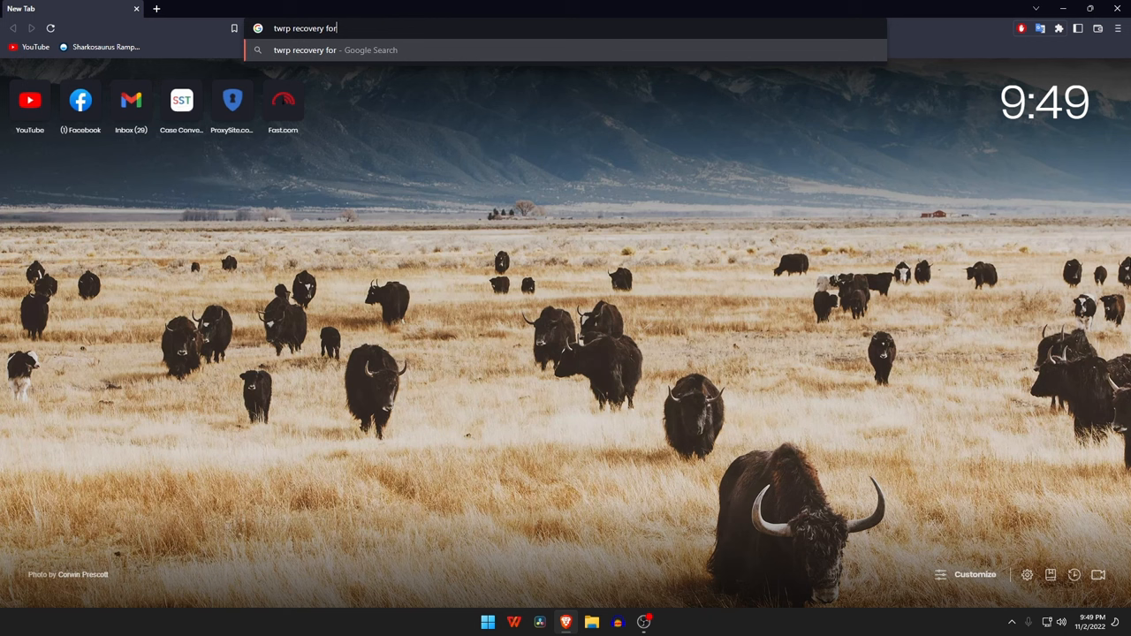
text(Redm)
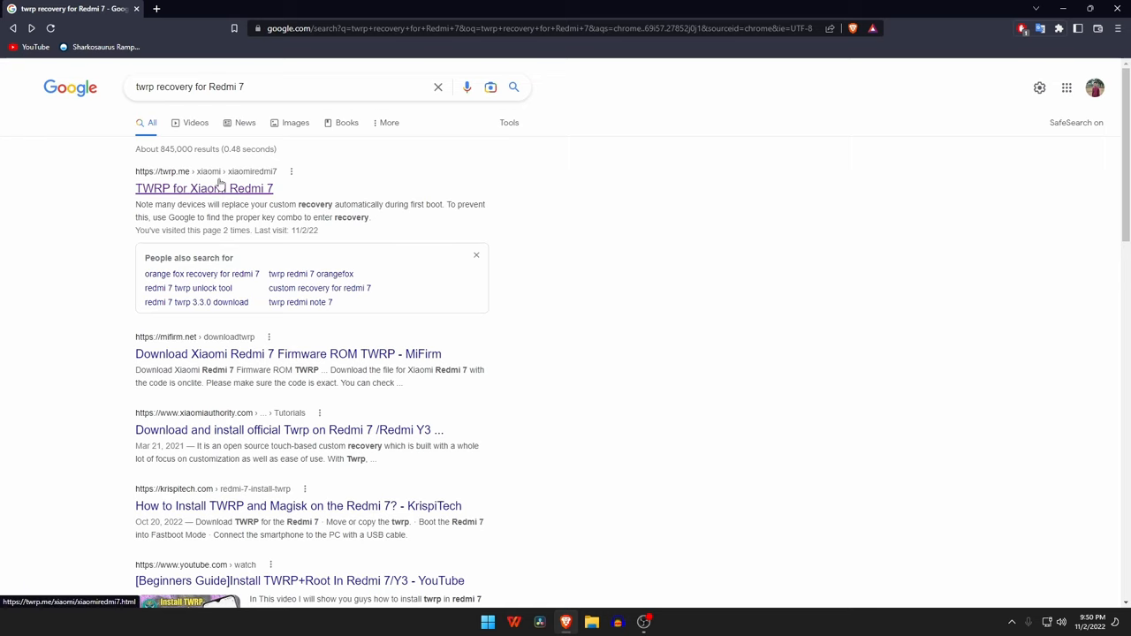
From the Xiaomi Redmi 7 page on twrp.me, download twrp-3.7.0_12-0-onclite.img.
click(203, 187)
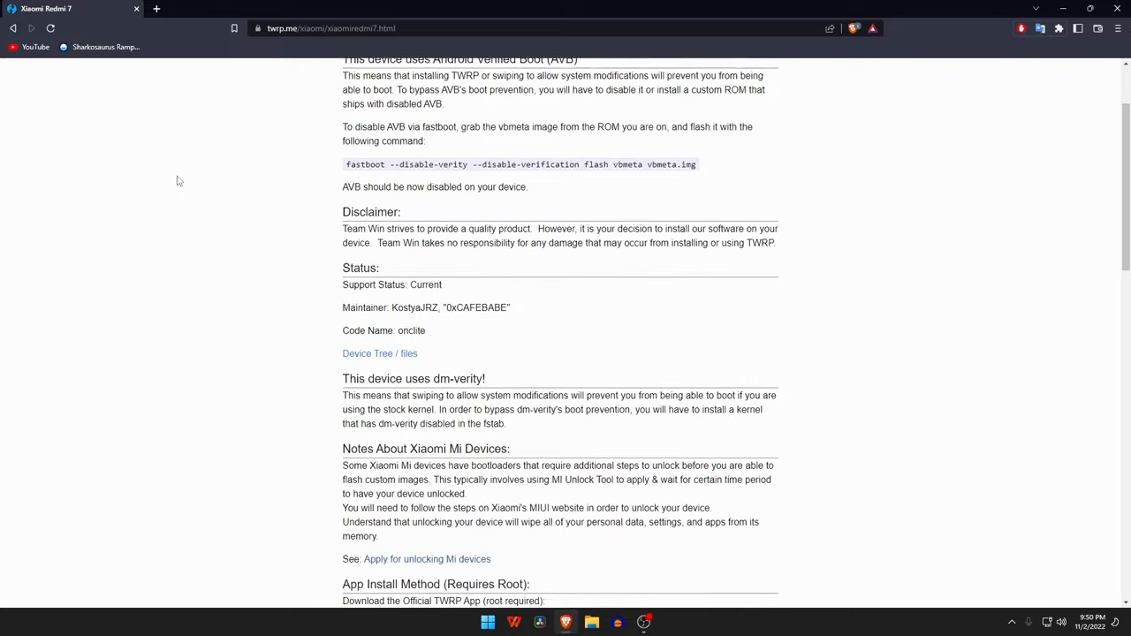
scroll(down, 3)
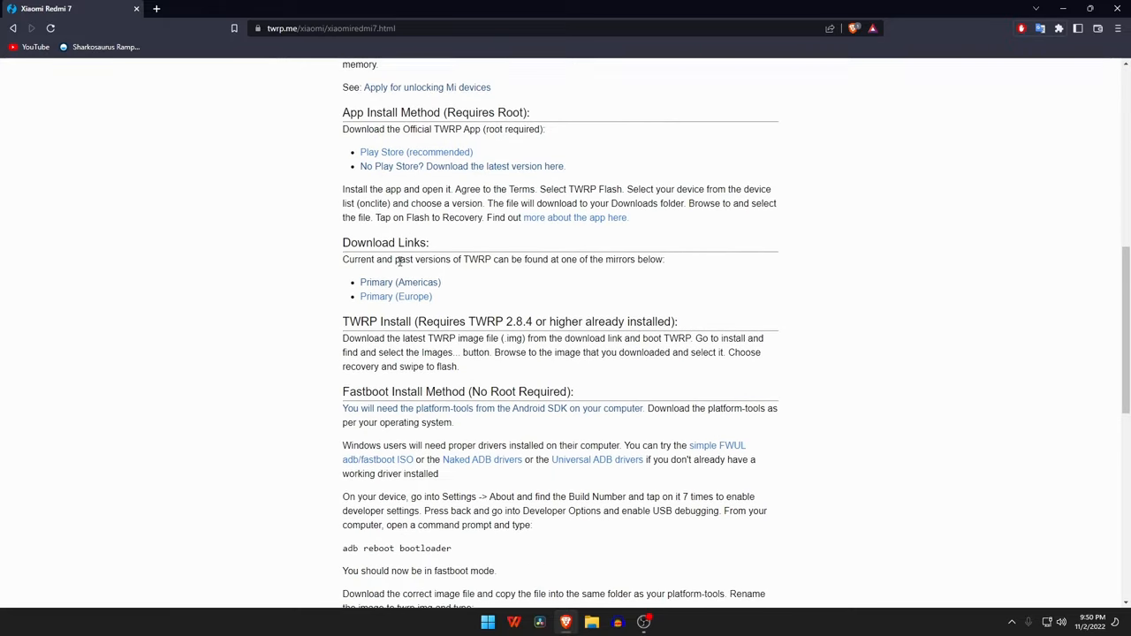
mouse_move(399, 283)
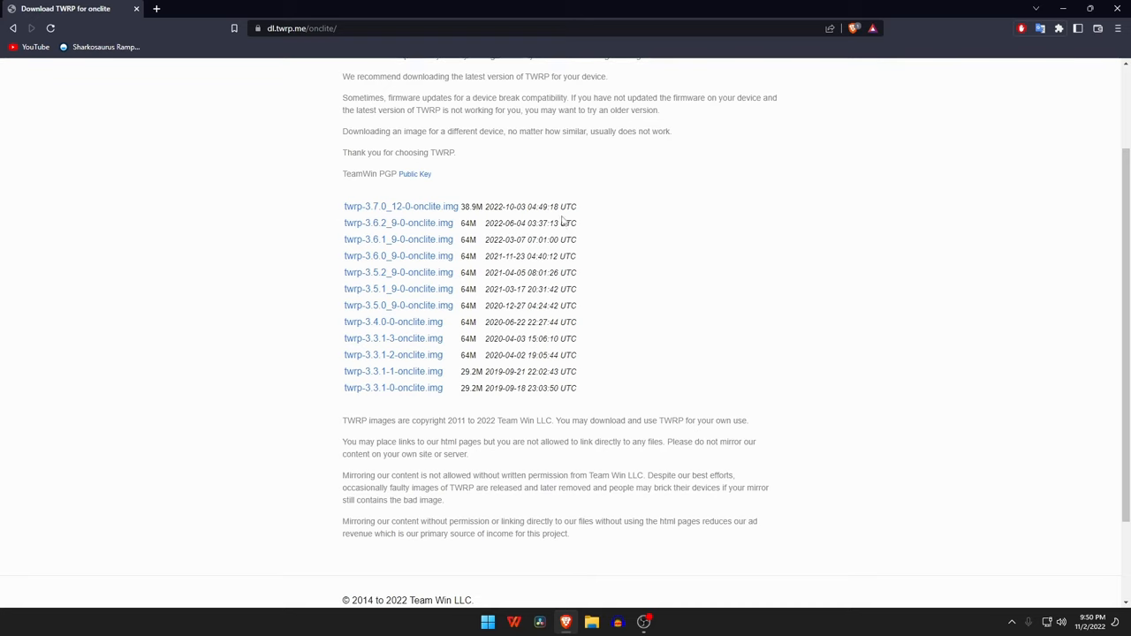
mouse_move(399, 210)
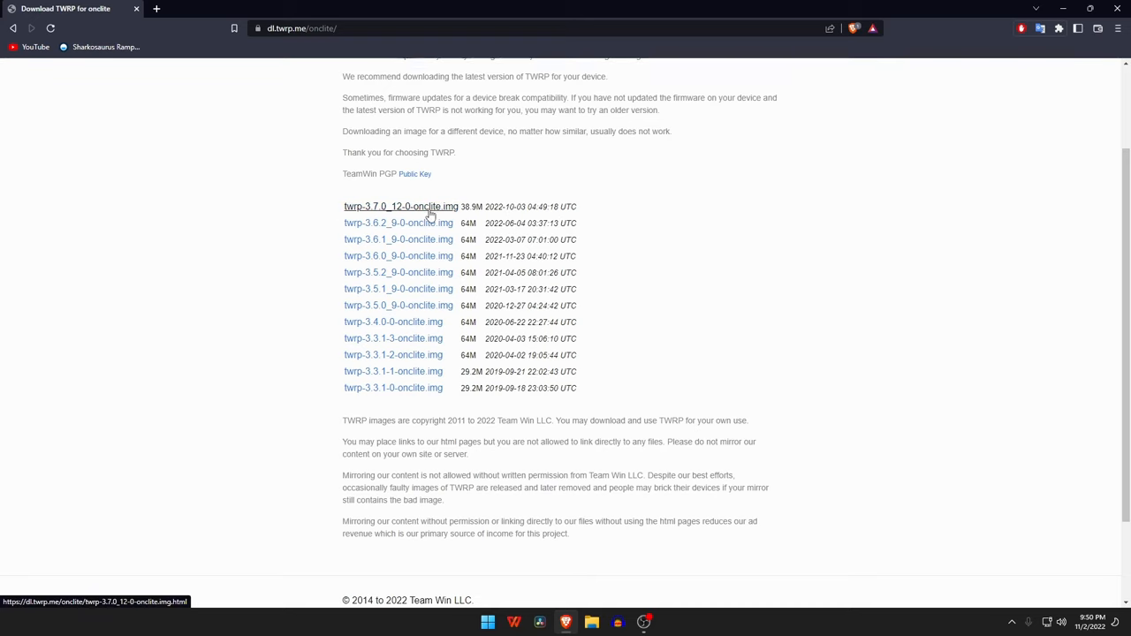
click(400, 205)
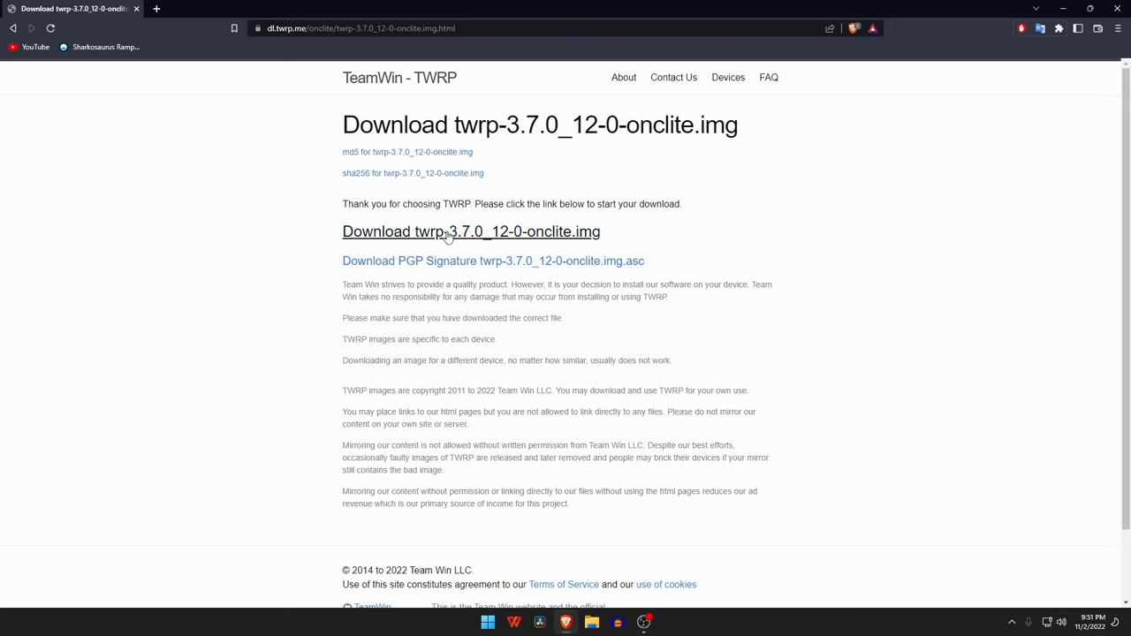
click(470, 230)
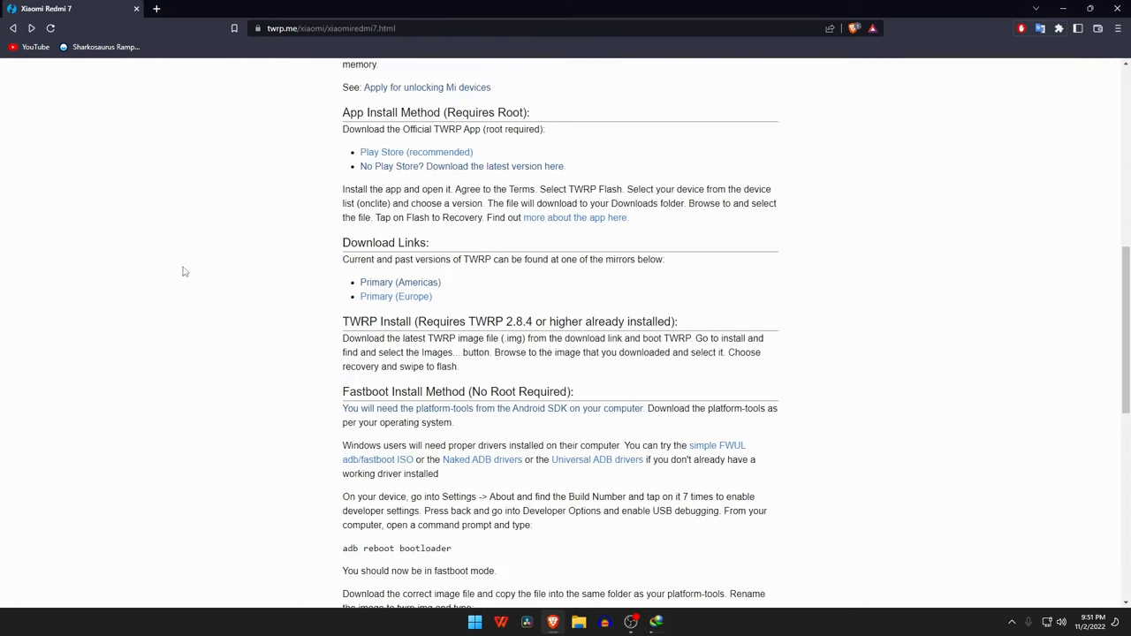
Download SDK Platform-Tools for Windows after agreeing to the license terms.
scroll(down, 3)
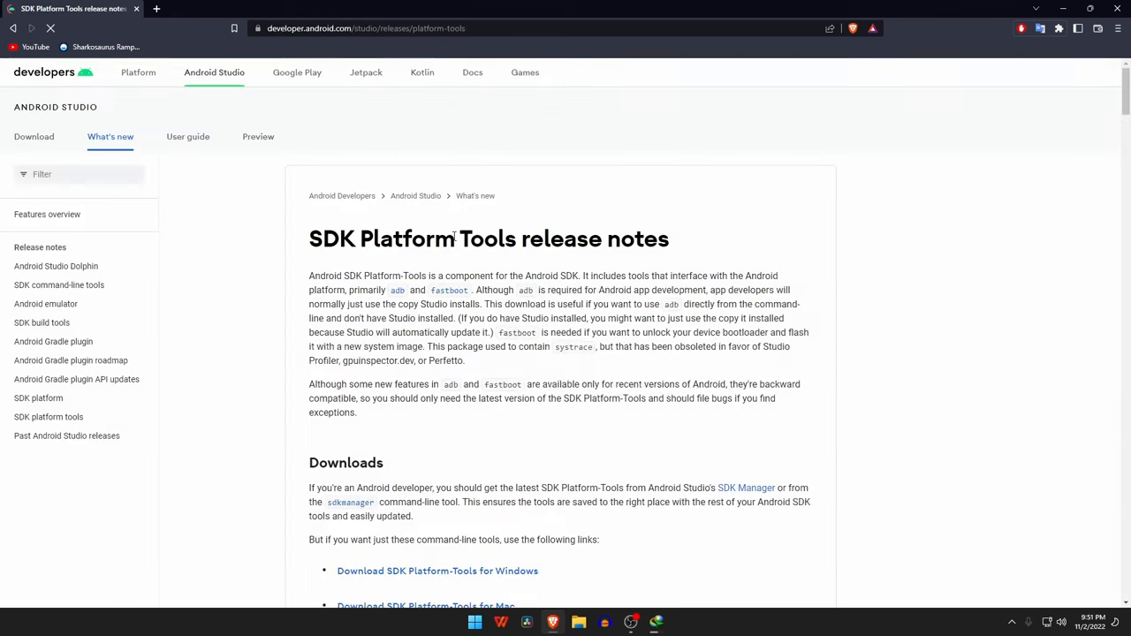
scroll(down, 3)
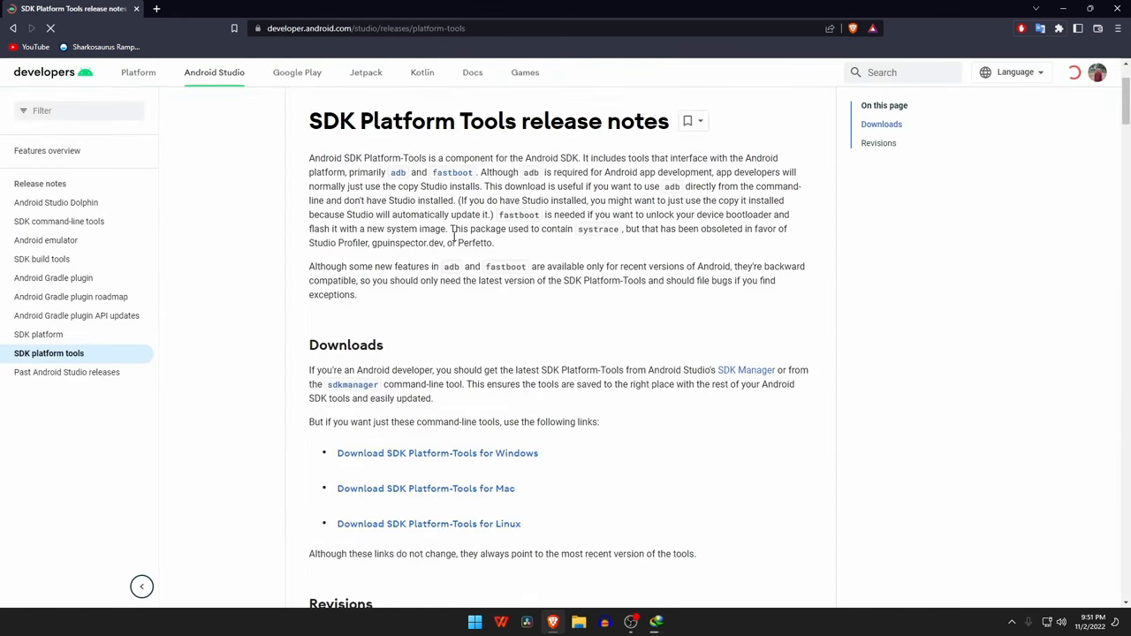
scroll(down, 3)
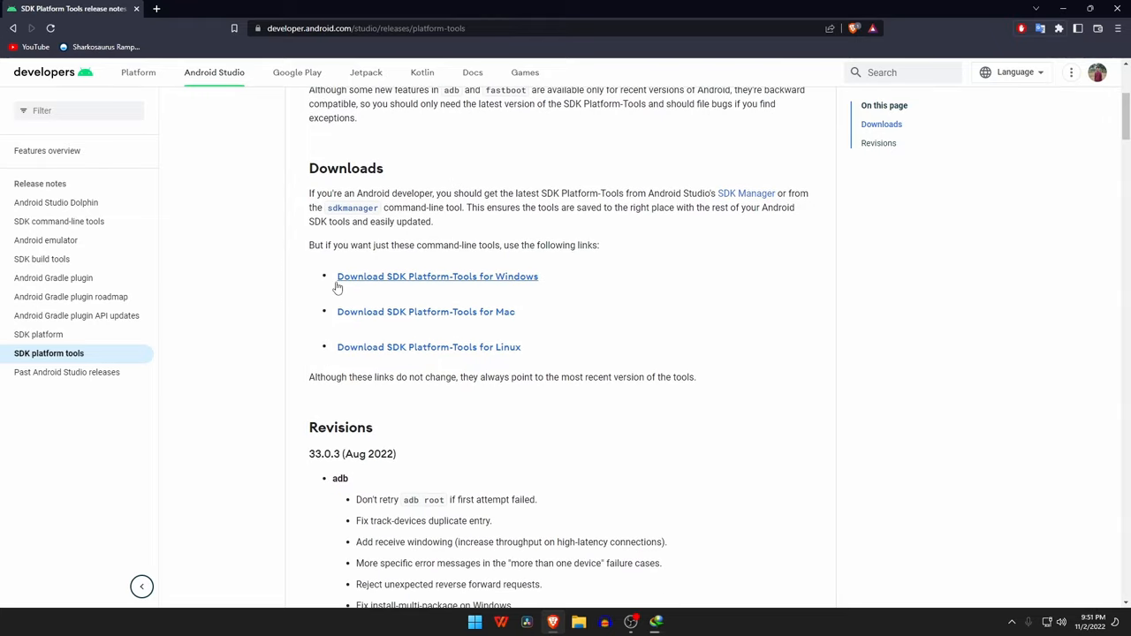
click(437, 276)
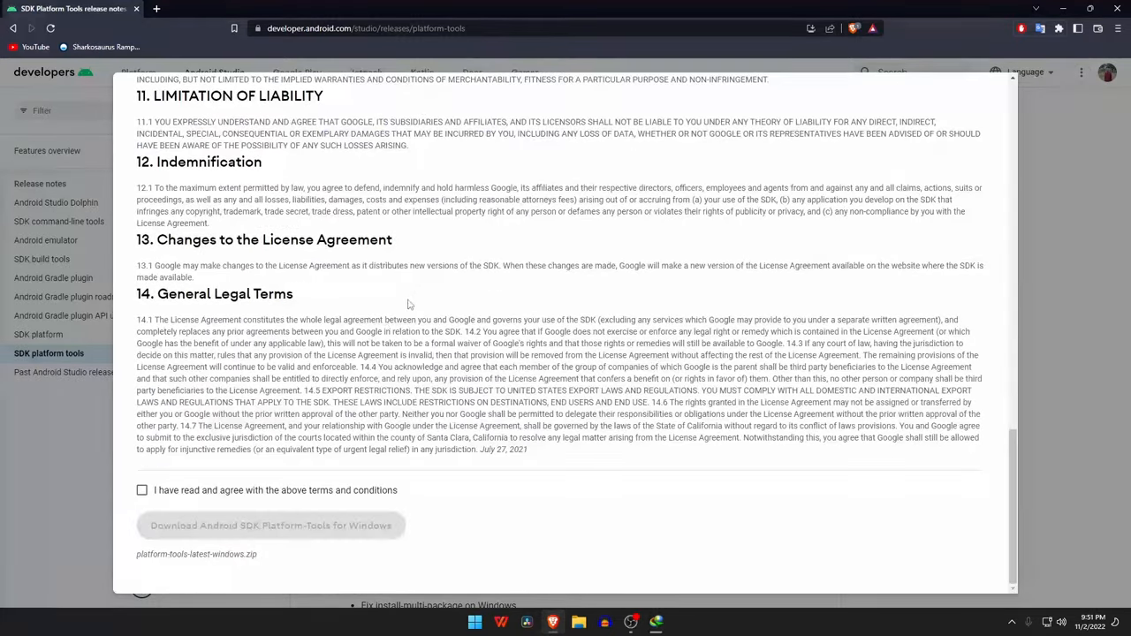
click(141, 492)
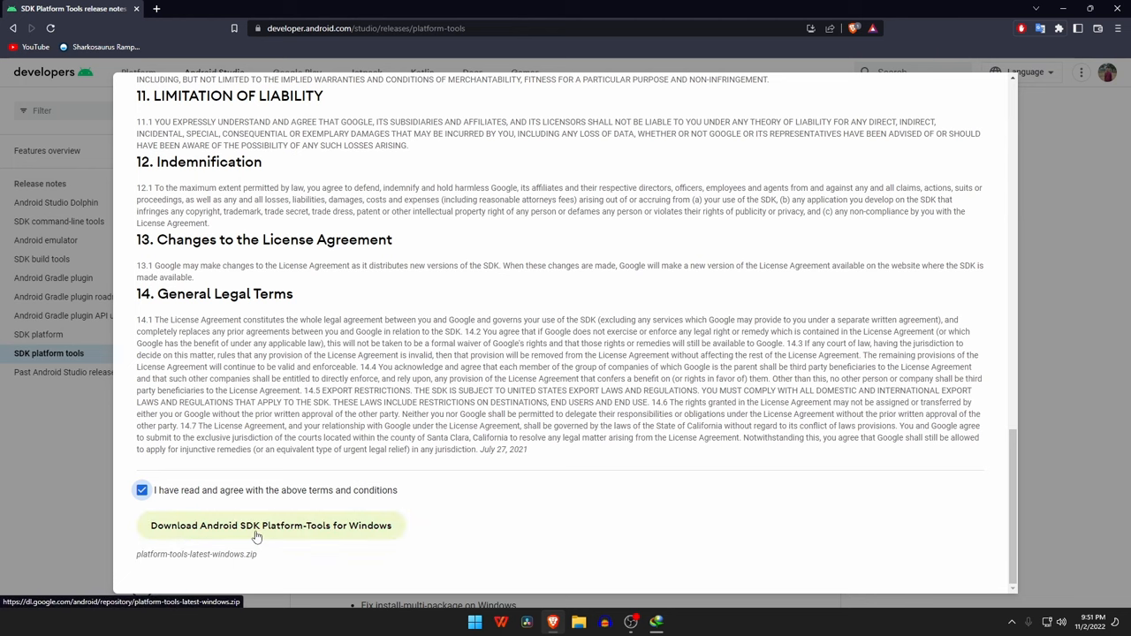
click(270, 525)
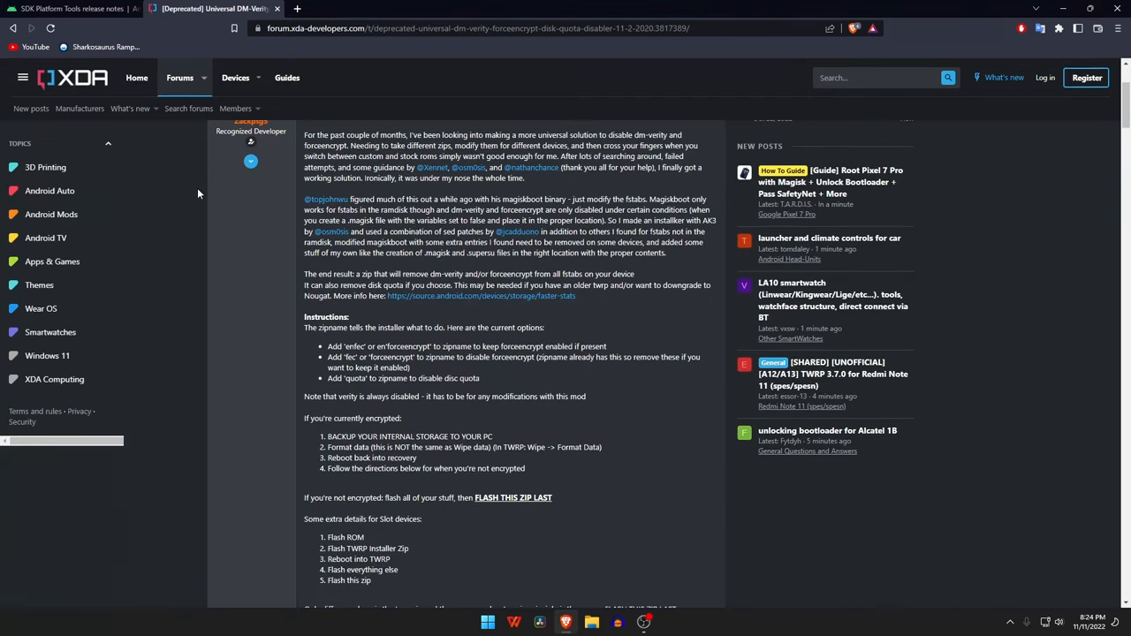
Download the DM-Verity, Force Encryption and Disc Quota Disabler zip from zackptg5.com.
scroll(down, 3)
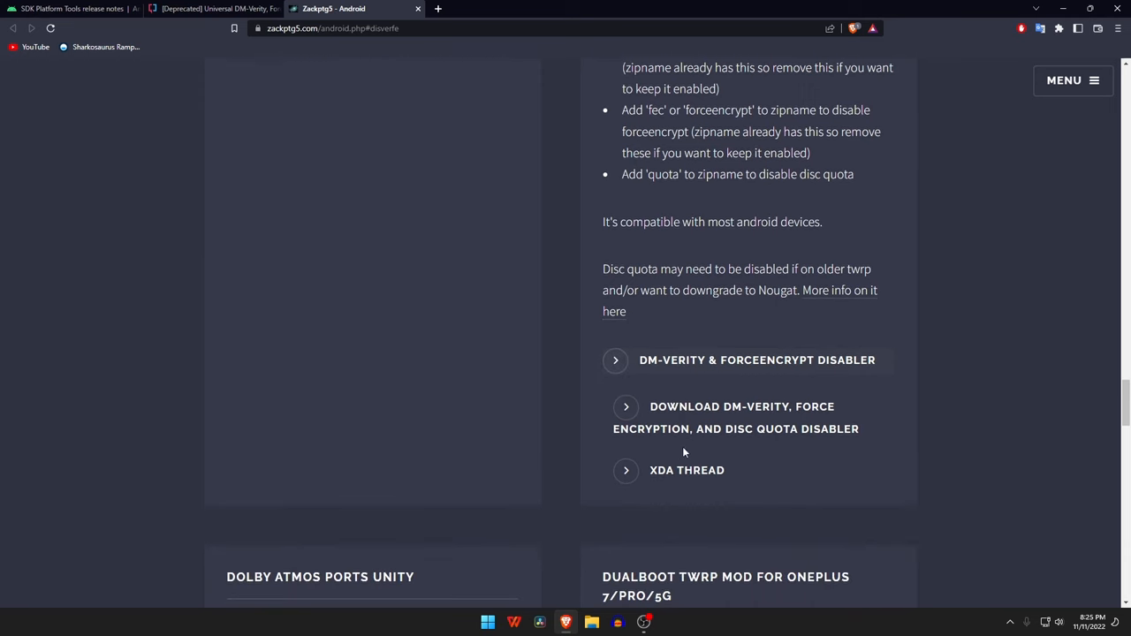
click(735, 417)
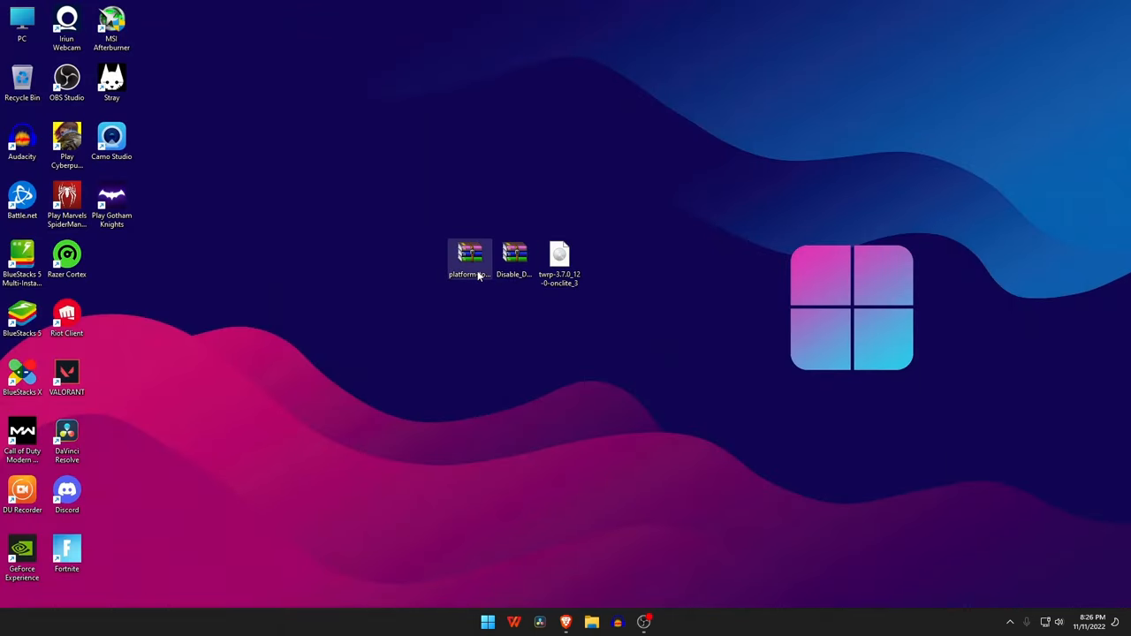
Extract the platform-tools zip onto the desktop via Extract Here and enter the new folder.
right_click(470, 256)
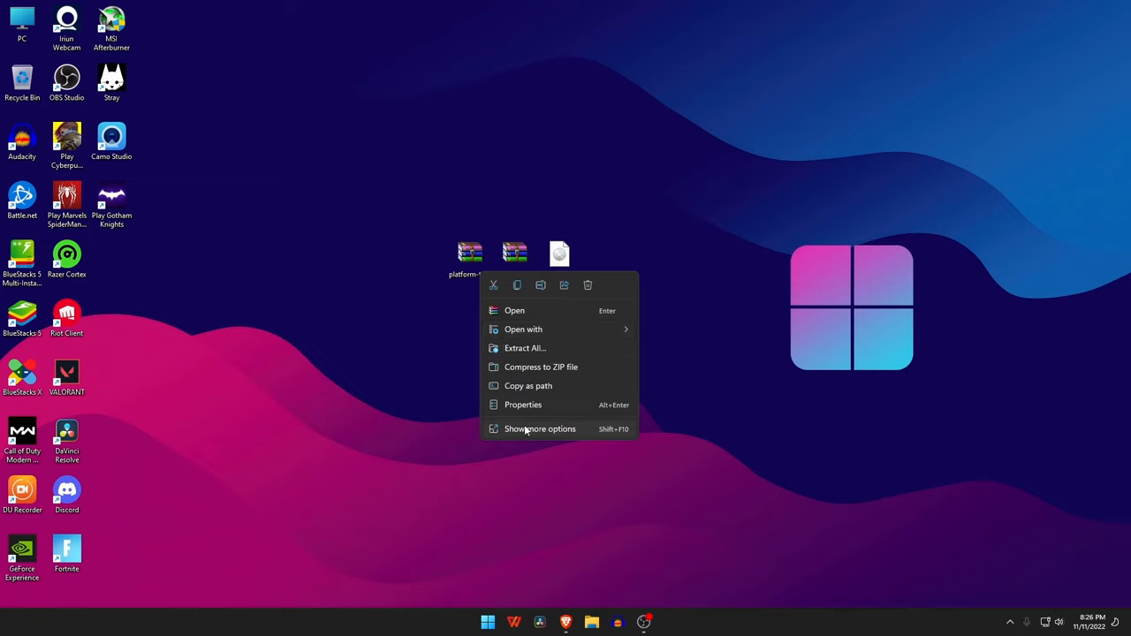
click(541, 430)
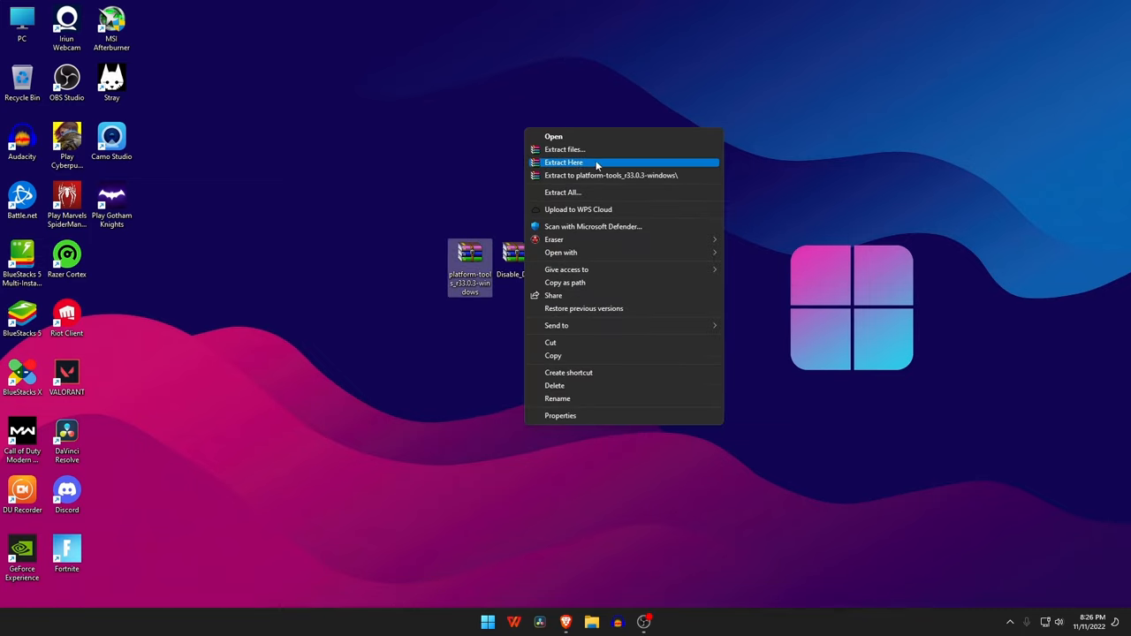
click(562, 163)
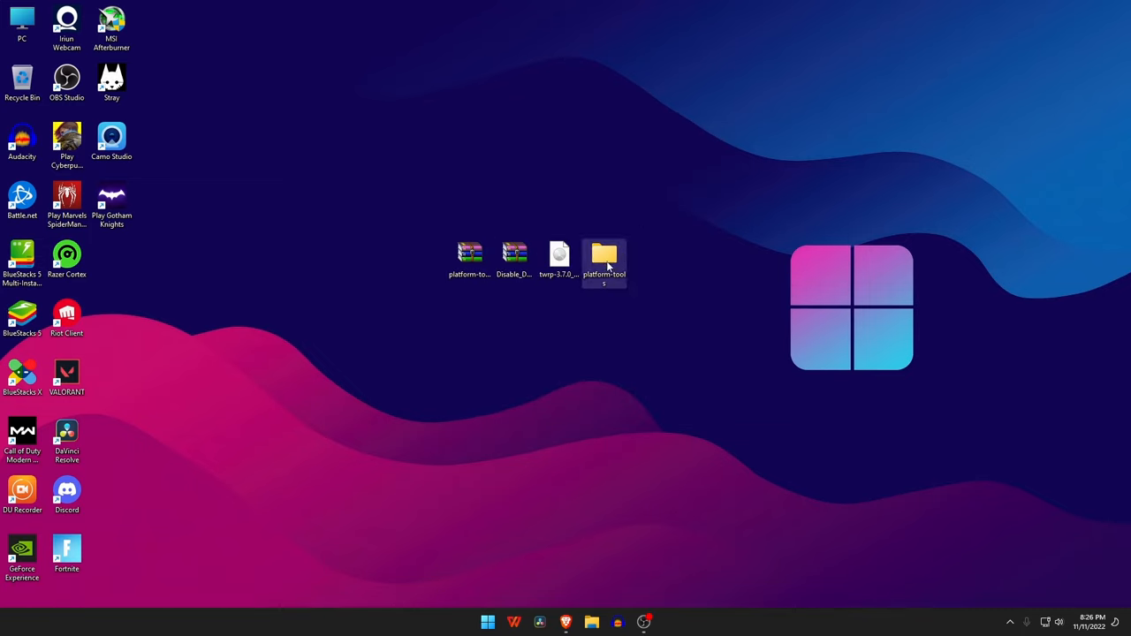
double_click(604, 256)
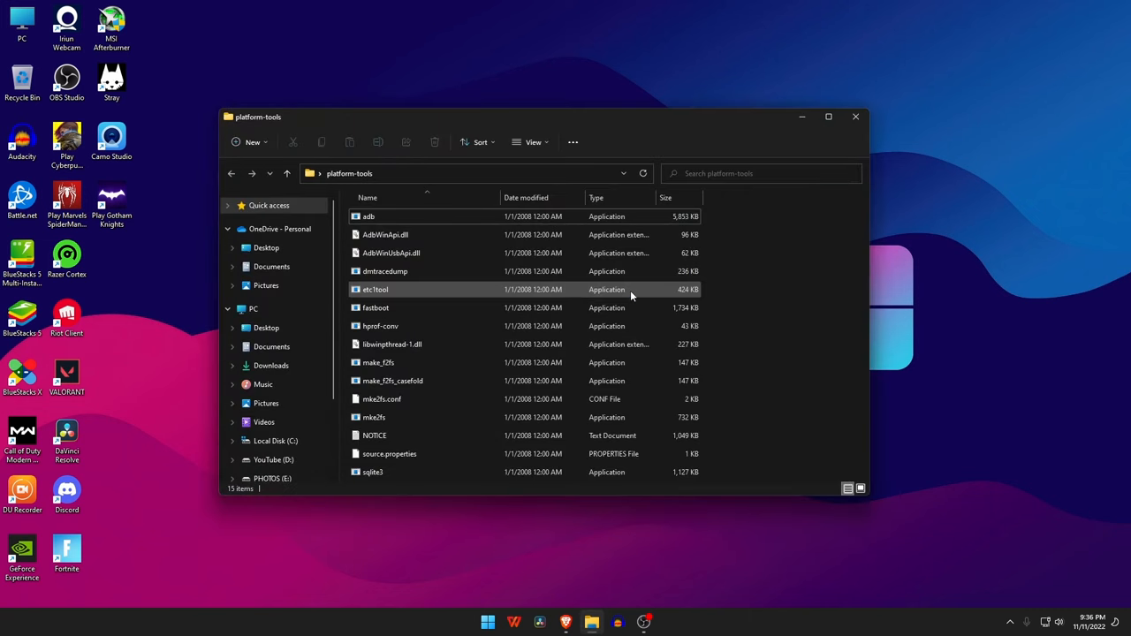
Launch cmd from the Explorer address bar so it starts in the platform-tools folder.
text(C:\Windows\System32\cmd.exe)
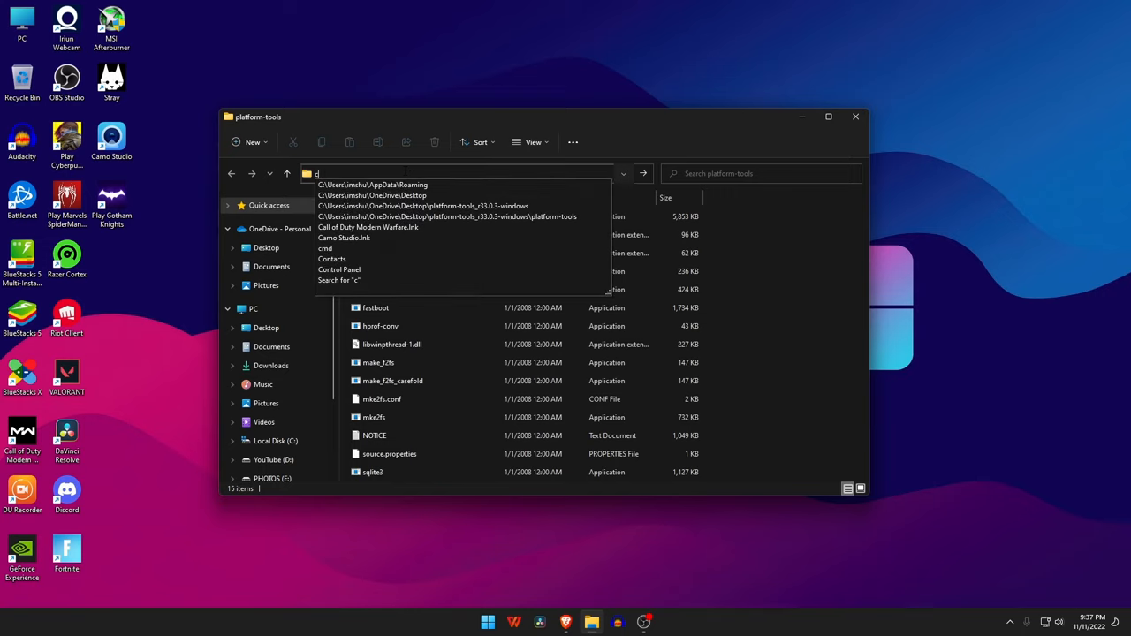
text(md)
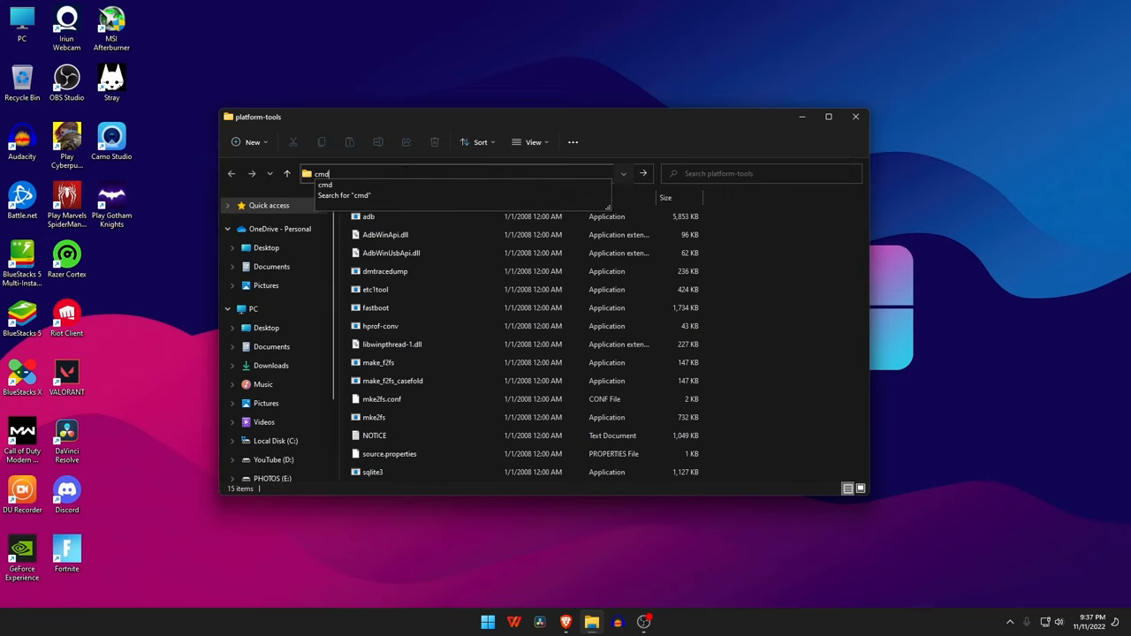
key(Enter)
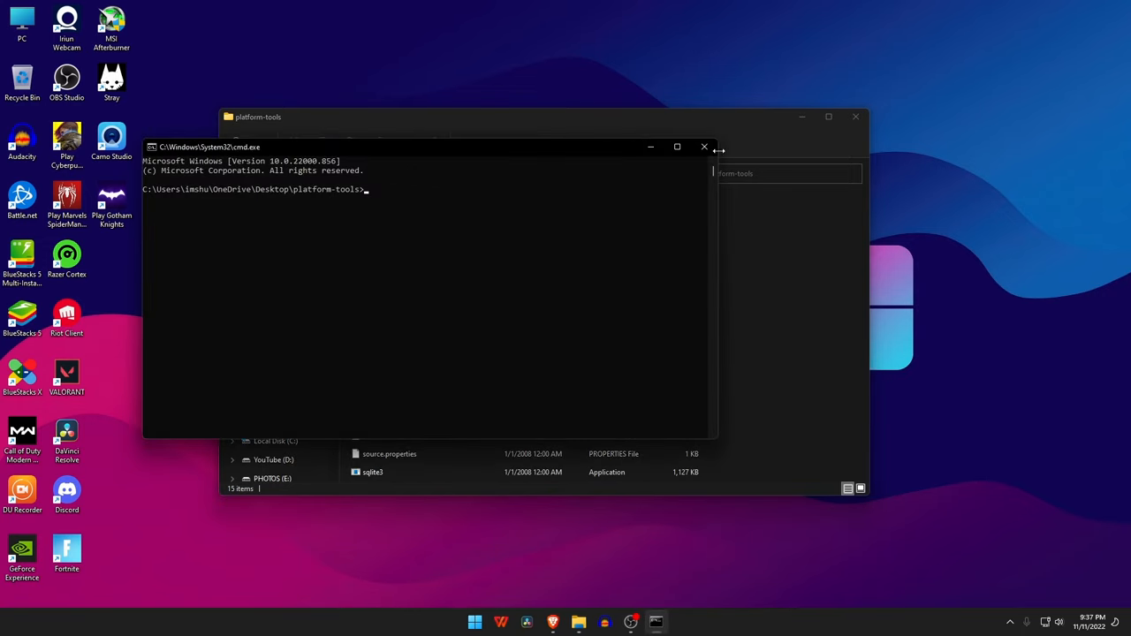